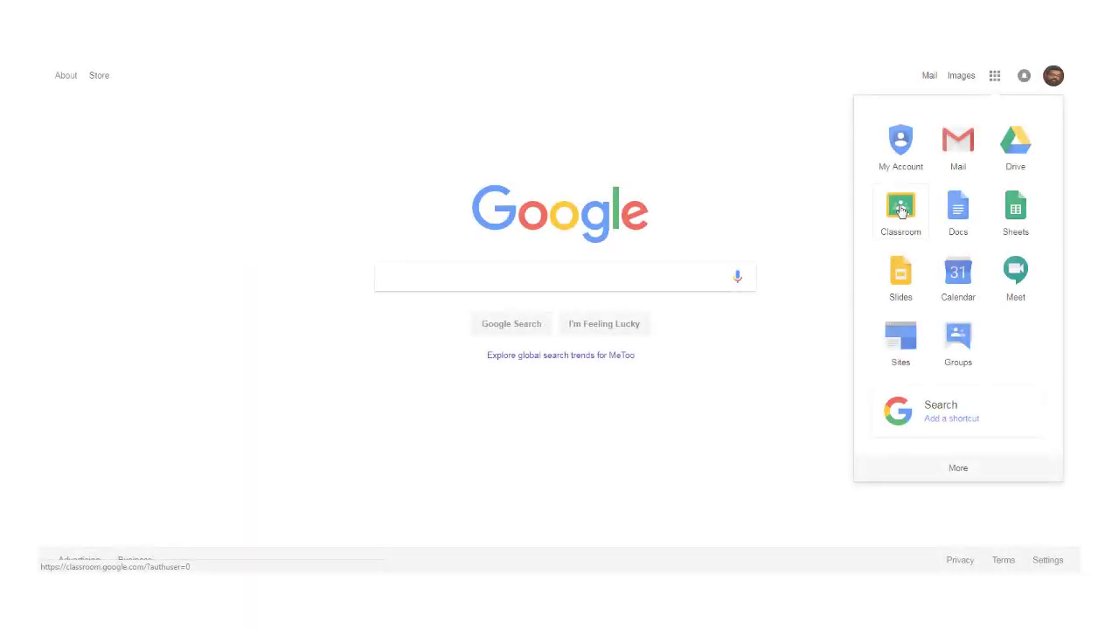
Go from the Google apps grid into Classroom and enter the Keyboarding class.
{"action": "left_click", "coordinate": [899, 206]}
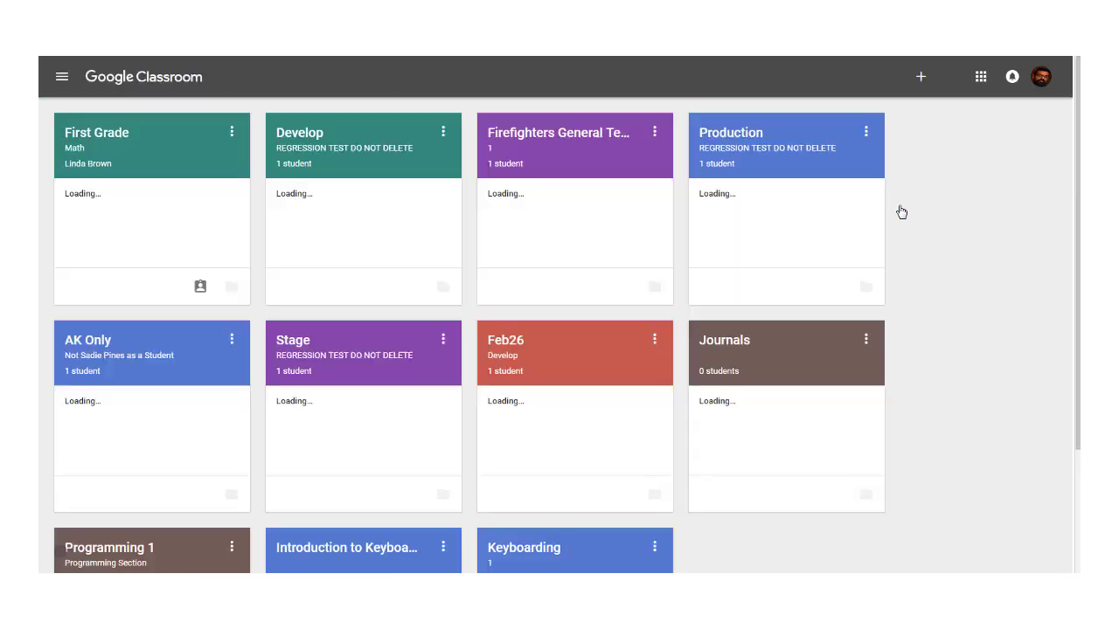
{"action": "scroll", "scroll_direction": "down", "scroll_amount": 3}
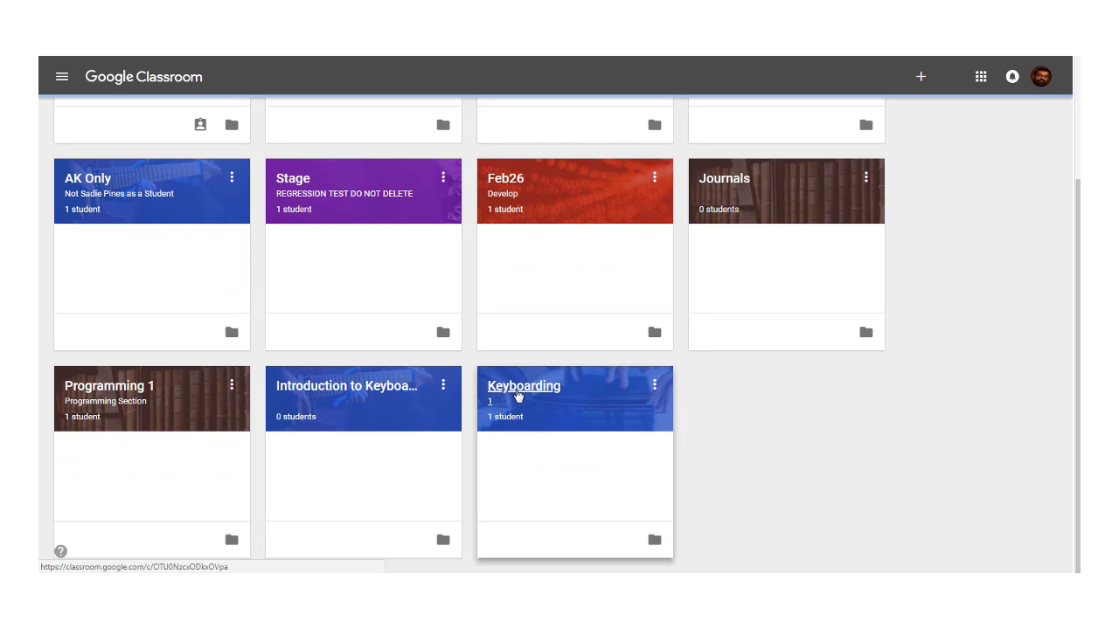
{"action": "left_click", "coordinate": [524, 387]}
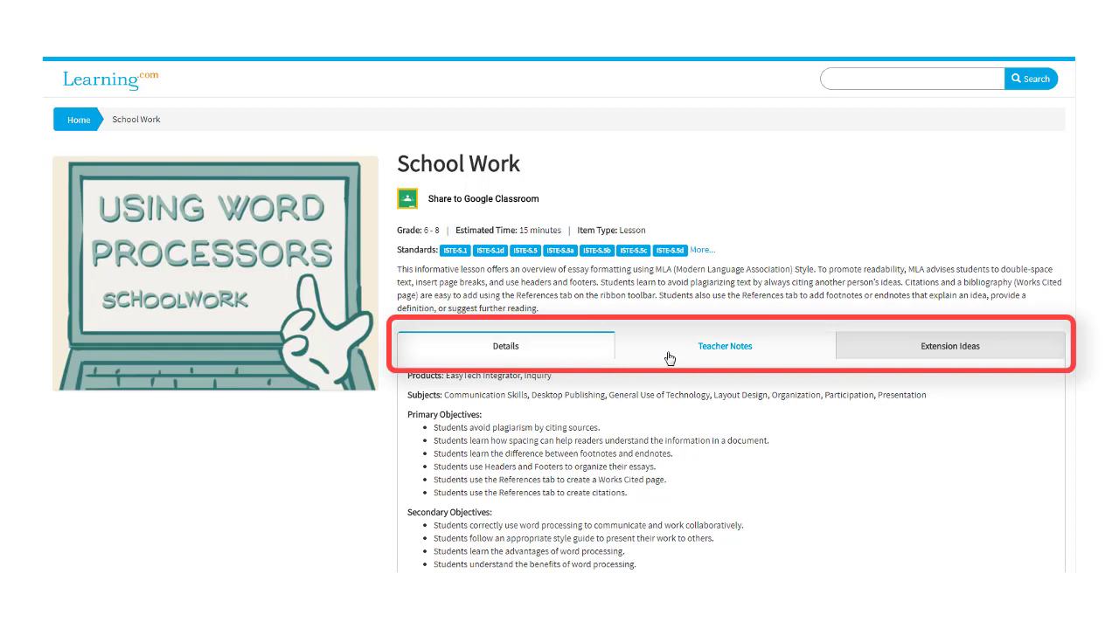
Review the School Work lesson's Teacher Notes and Extension Ideas, then return to Details.
{"action": "left_click", "coordinate": [723, 346]}
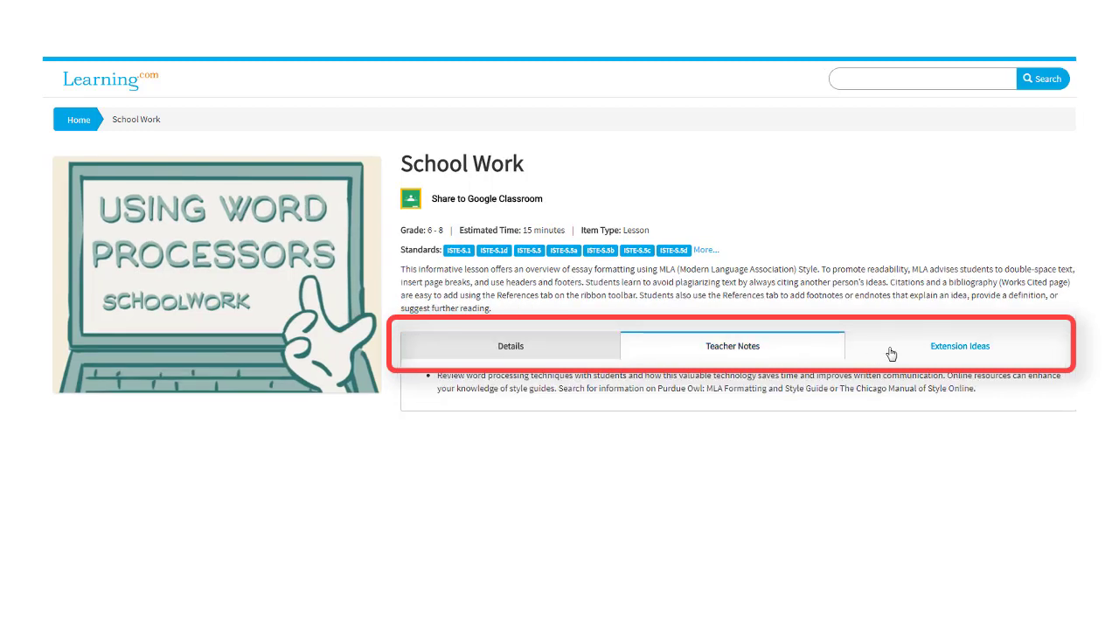
{"action": "left_click", "coordinate": [960, 346]}
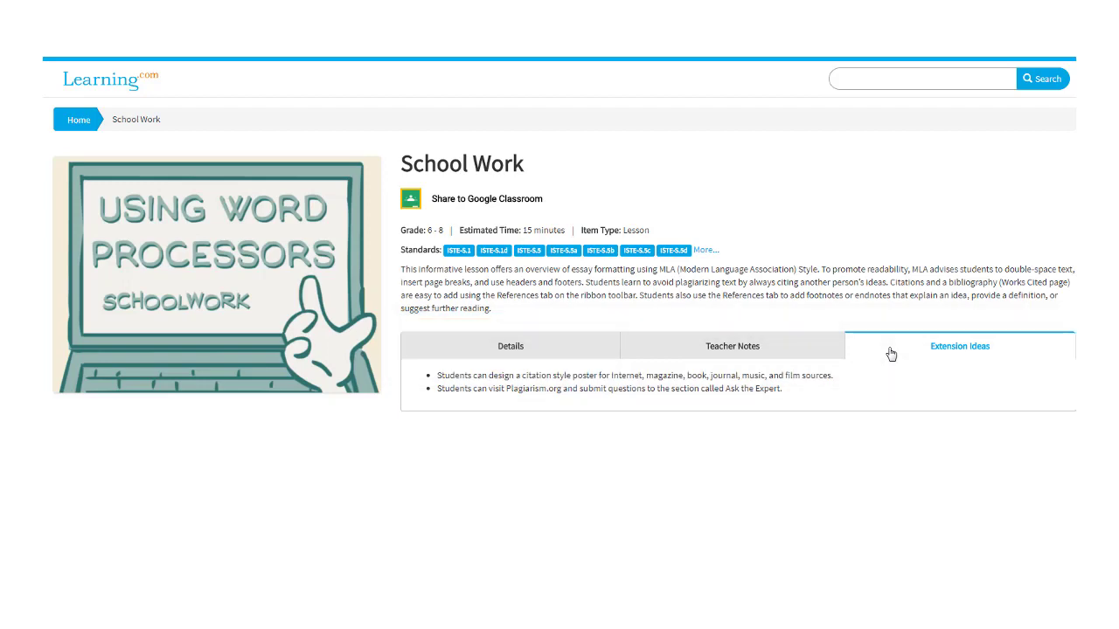
{"action": "left_click", "coordinate": [510, 346]}
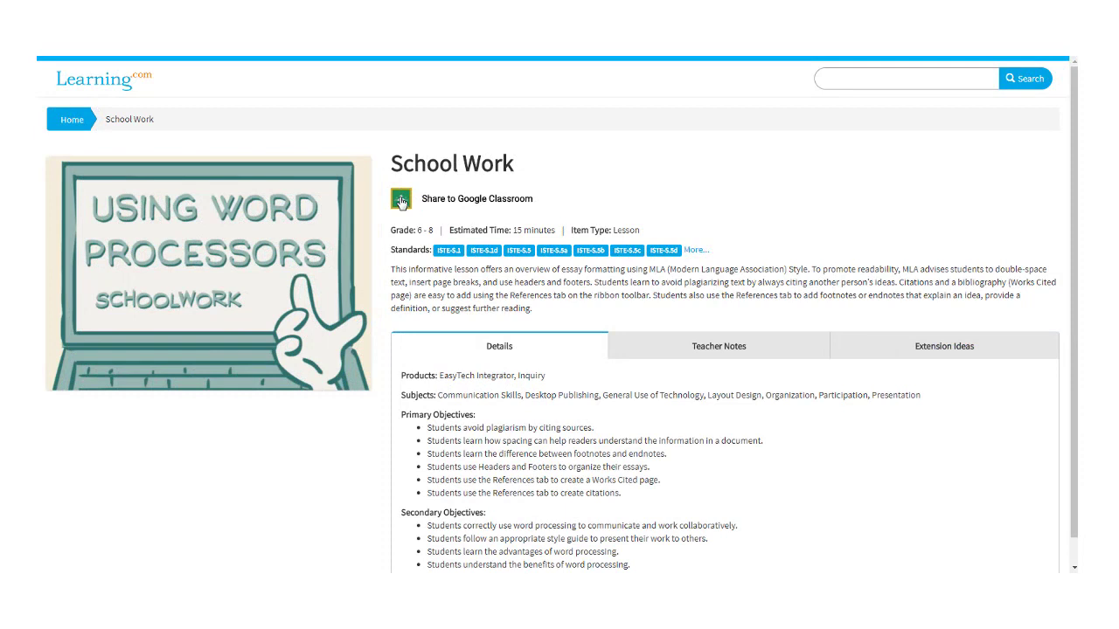
{"action": "left_click", "coordinate": [402, 199]}
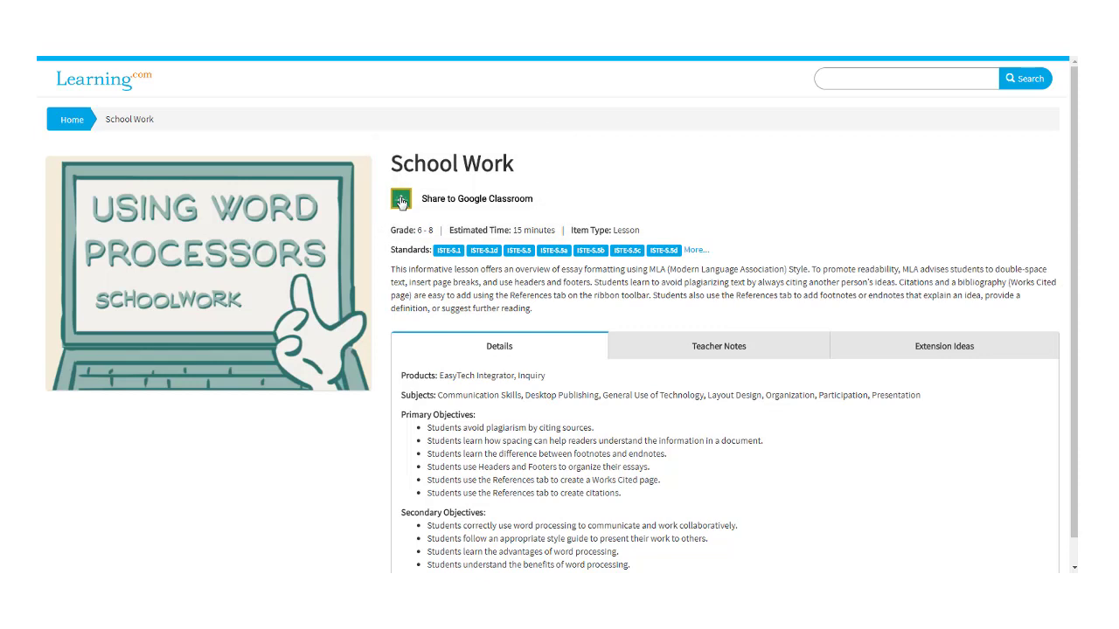
Share the lesson to Google Classroom, choosing the Keyboarding class and listing the action options.
{"action": "left_click", "coordinate": [402, 199]}
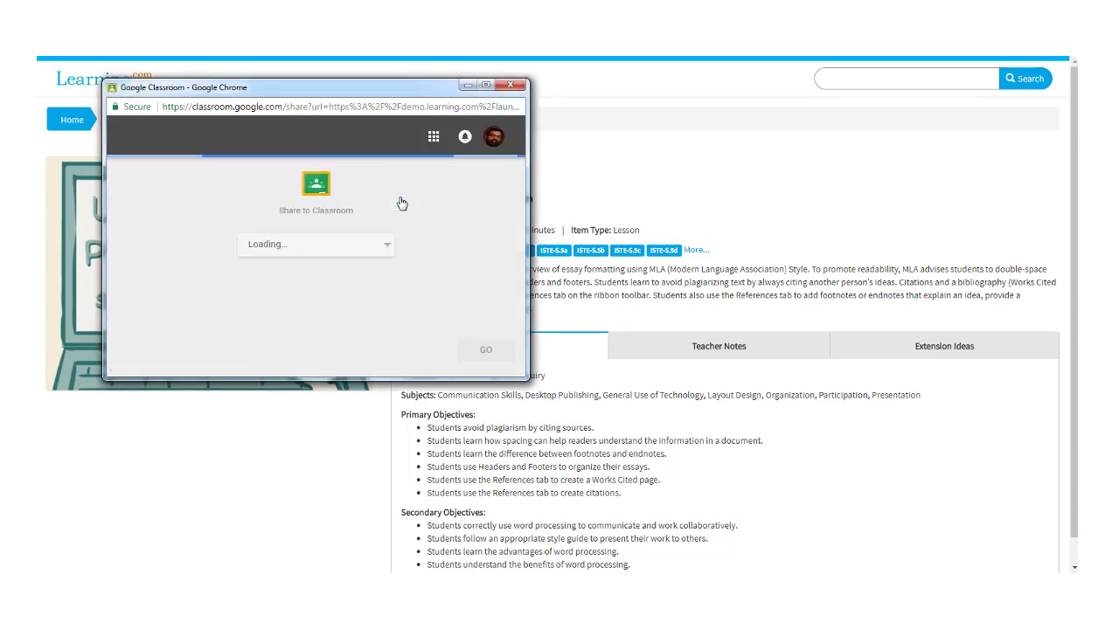
{"action": "left_click", "coordinate": [315, 244]}
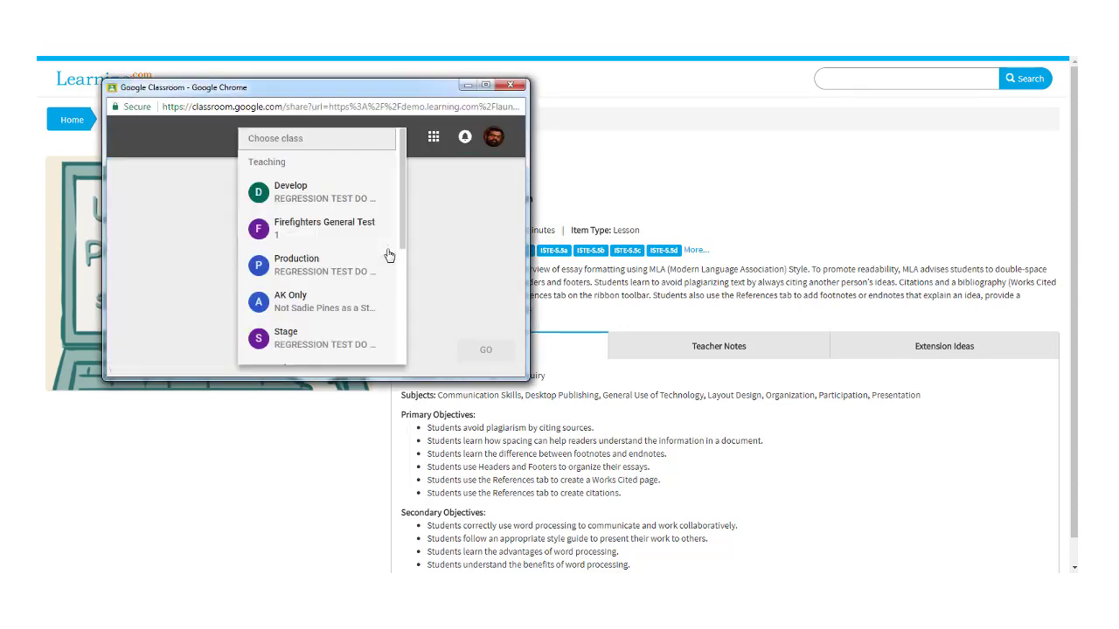
{"action": "scroll", "scroll_direction": "down", "scroll_amount": 3}
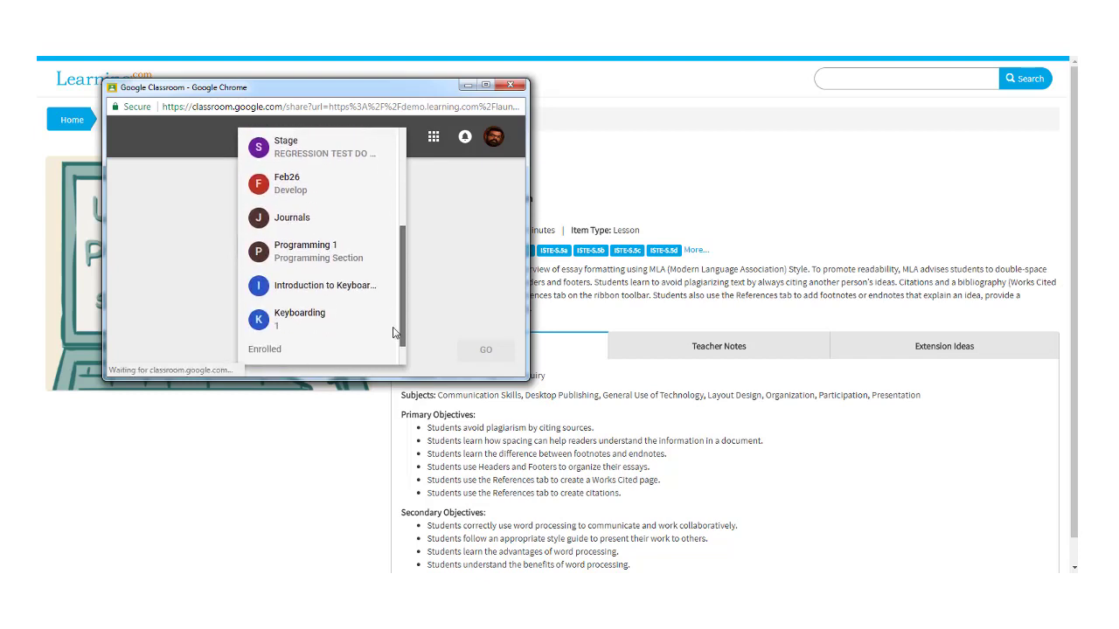
{"action": "left_click", "coordinate": [301, 316]}
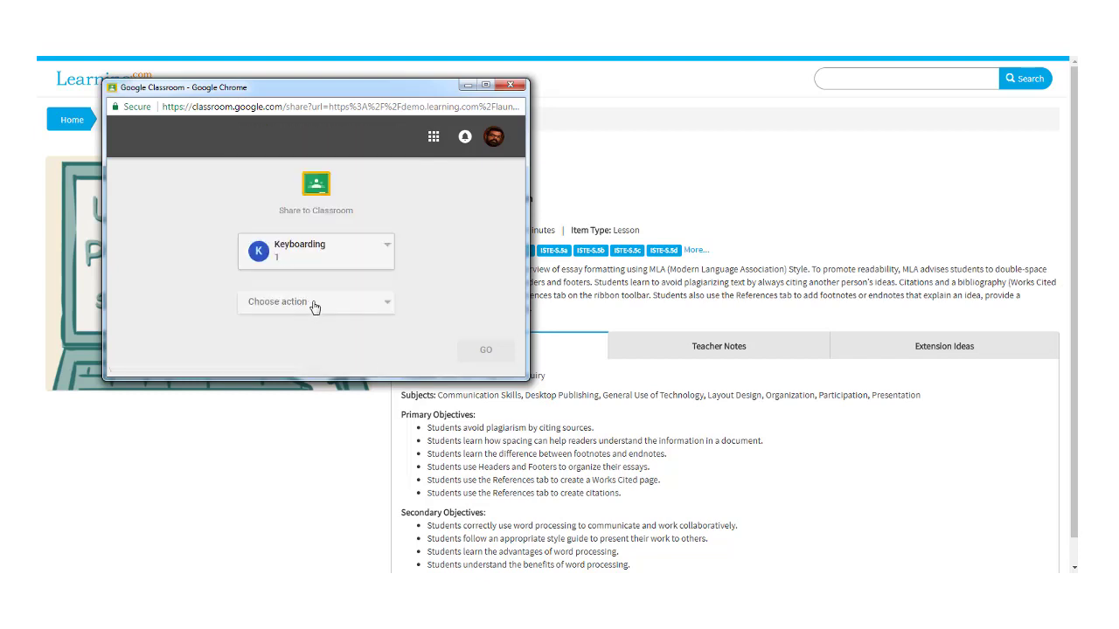
{"action": "left_click", "coordinate": [315, 300]}
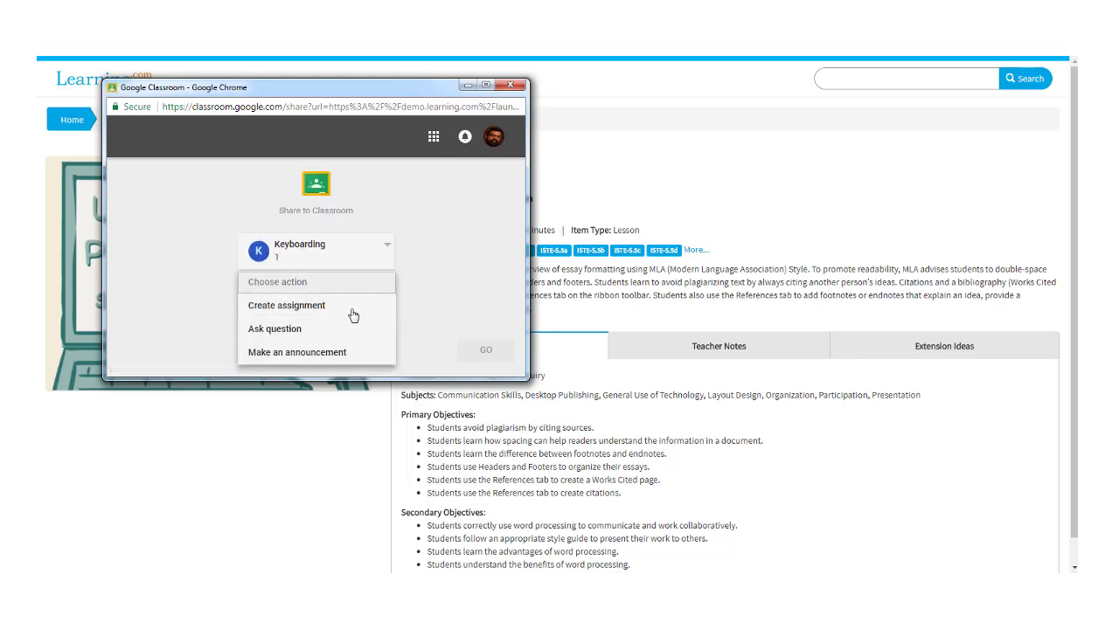